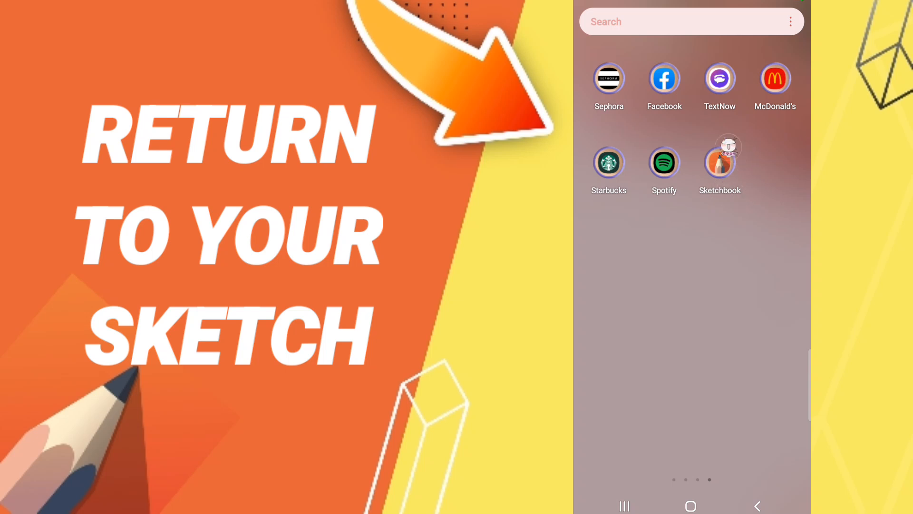
# Step: Launch Sketchbook from the home screen, restoring the scribbled sketch on the canvas
pyautogui.click(720, 162)
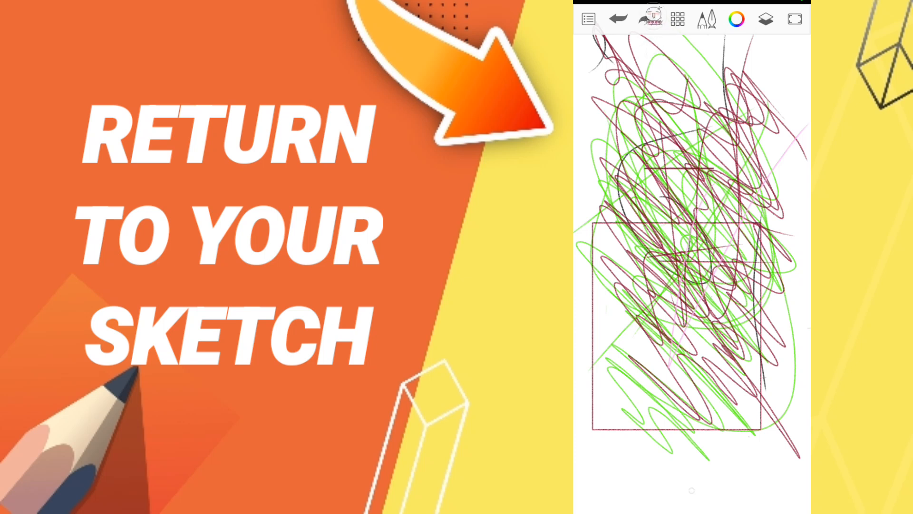
# Step: Step back through the green and maroon sketch's recent changes with undo
pyautogui.click(619, 19)
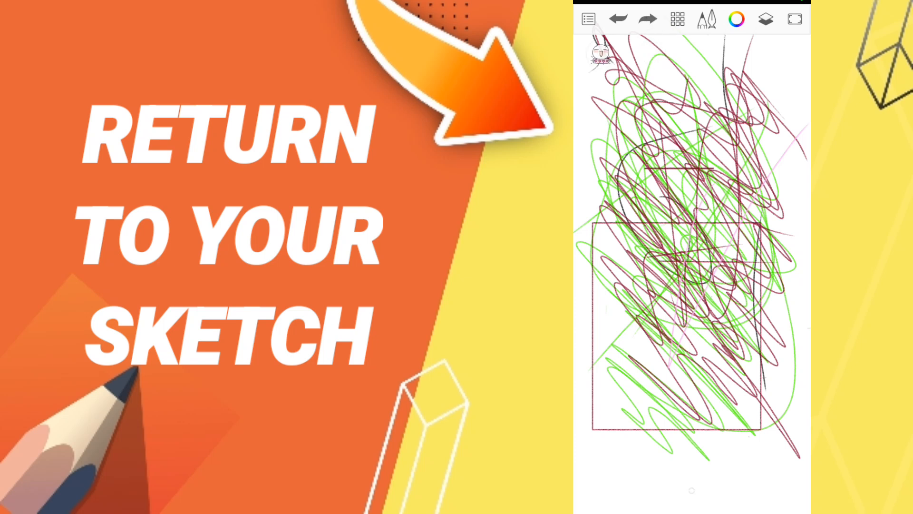